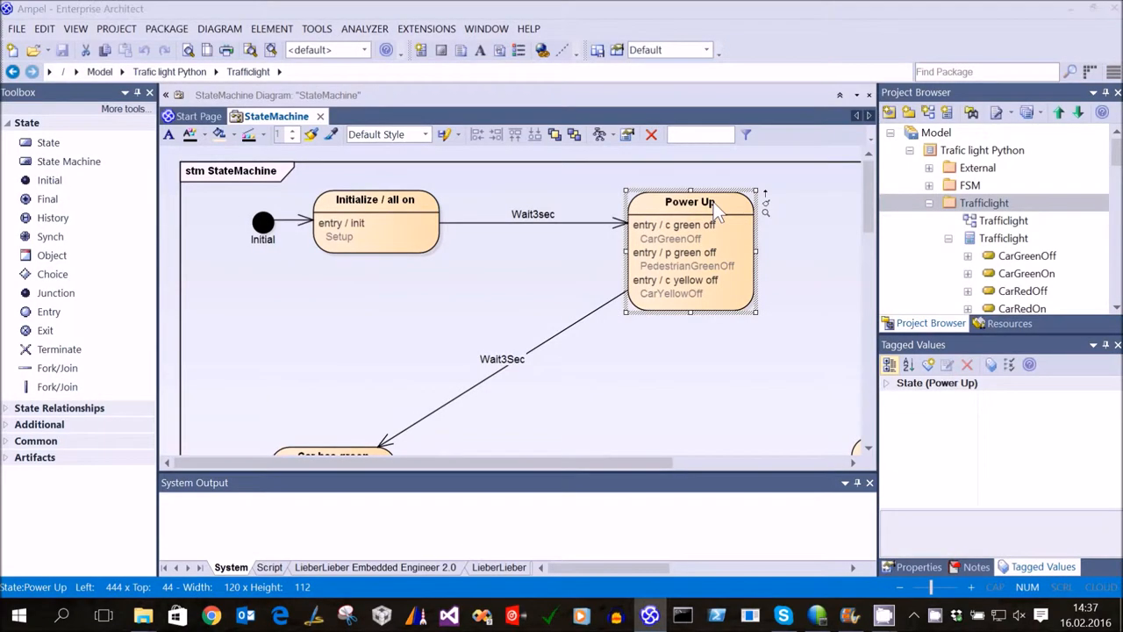
Rename the traffic light's Power Up state to 'all red'.
double_click(691, 202)
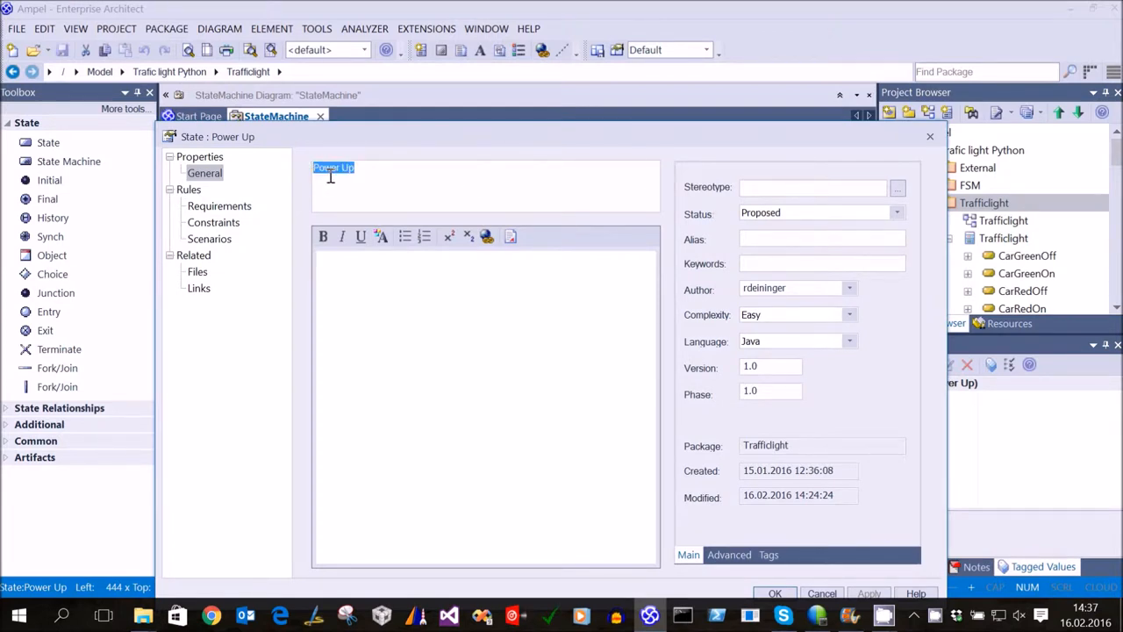
text(all)
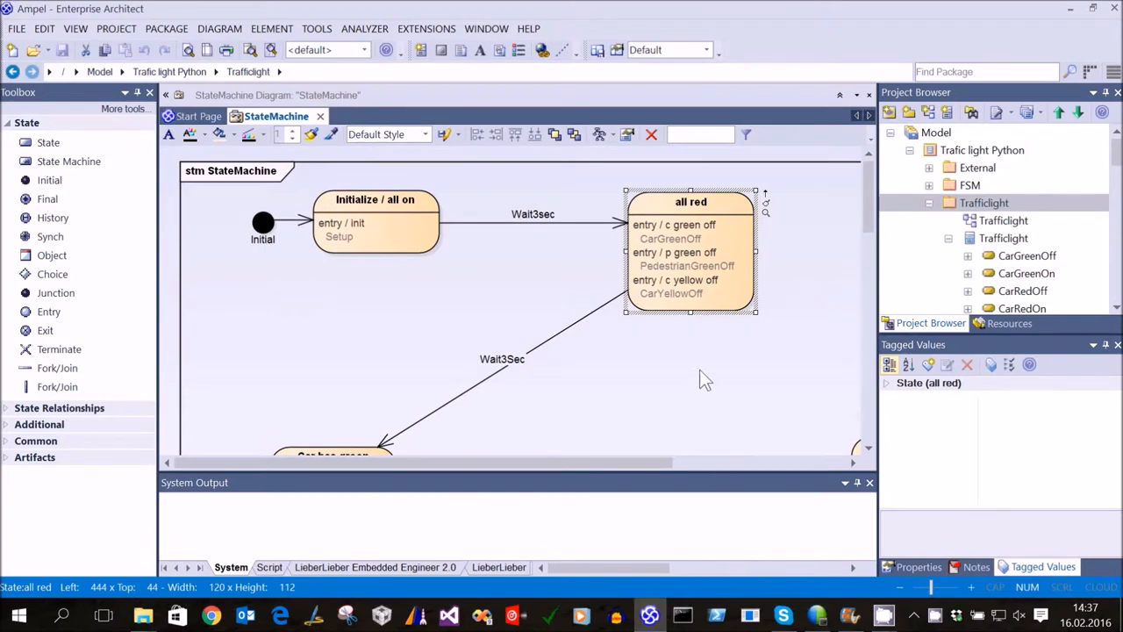
Rename the 'green blink pedestrian' state to 'green blink ped'.
scroll(down, 3)
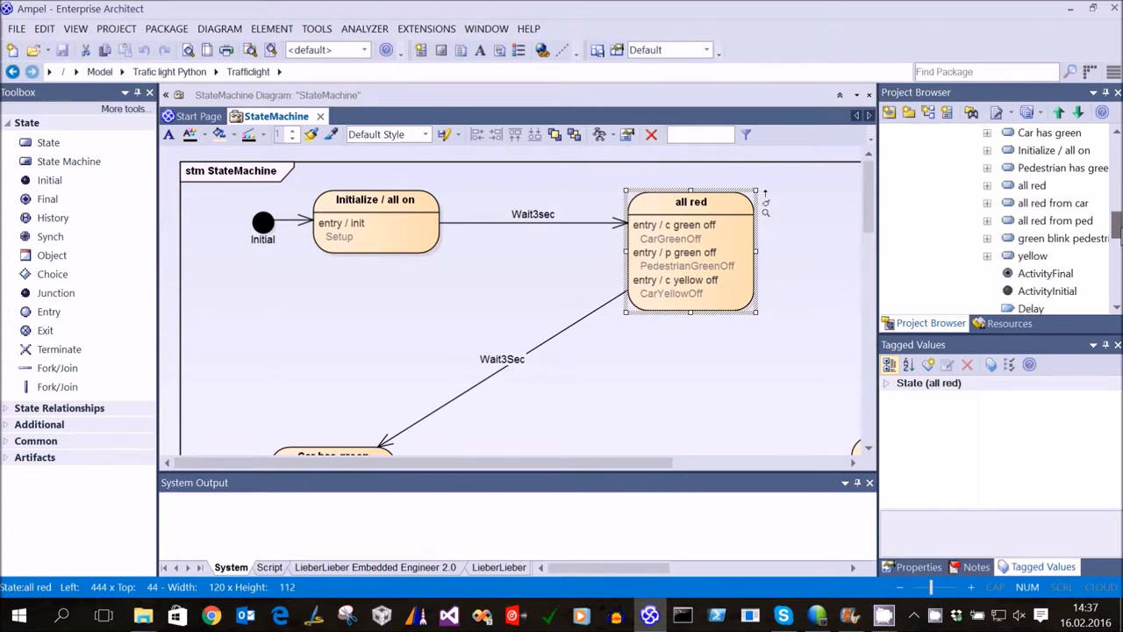
scroll(down, 3)
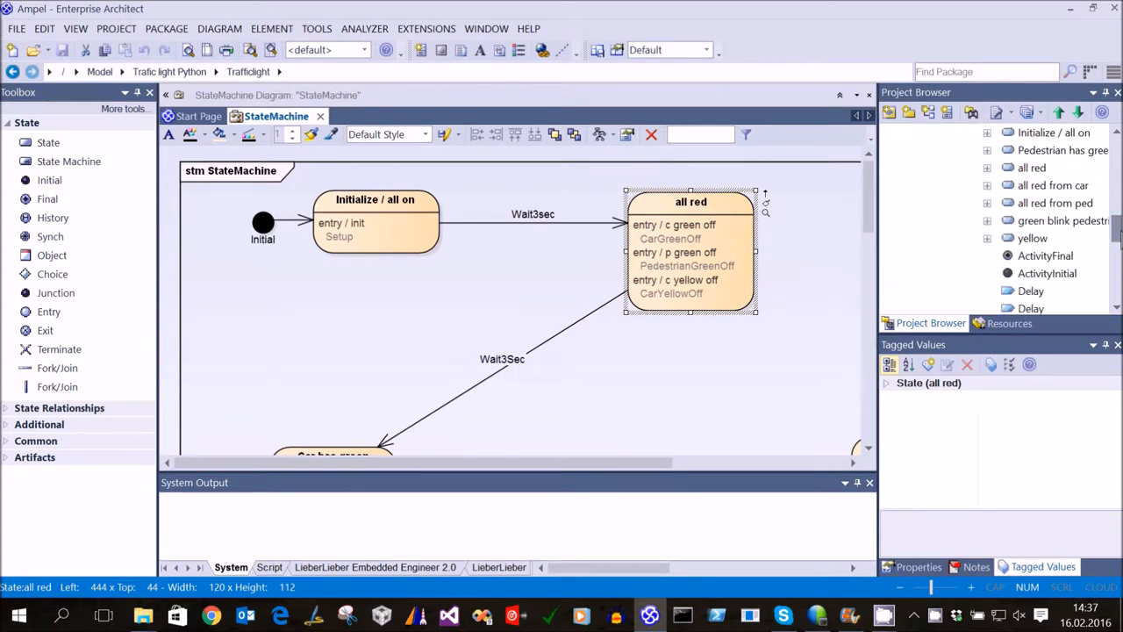
click(1062, 220)
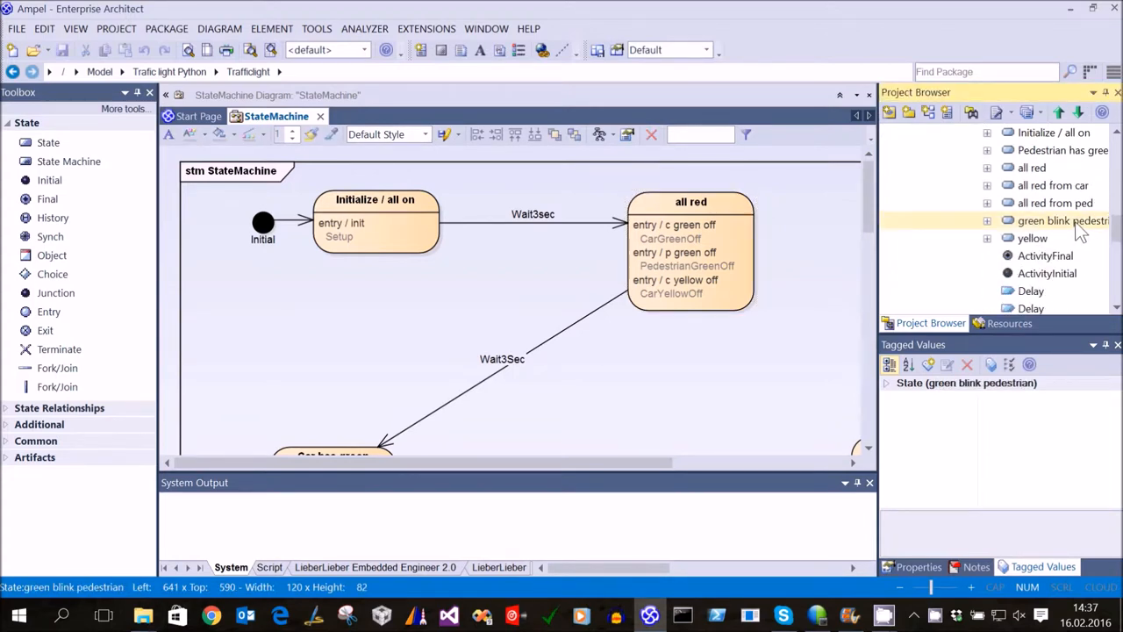
mouse_move(977, 256)
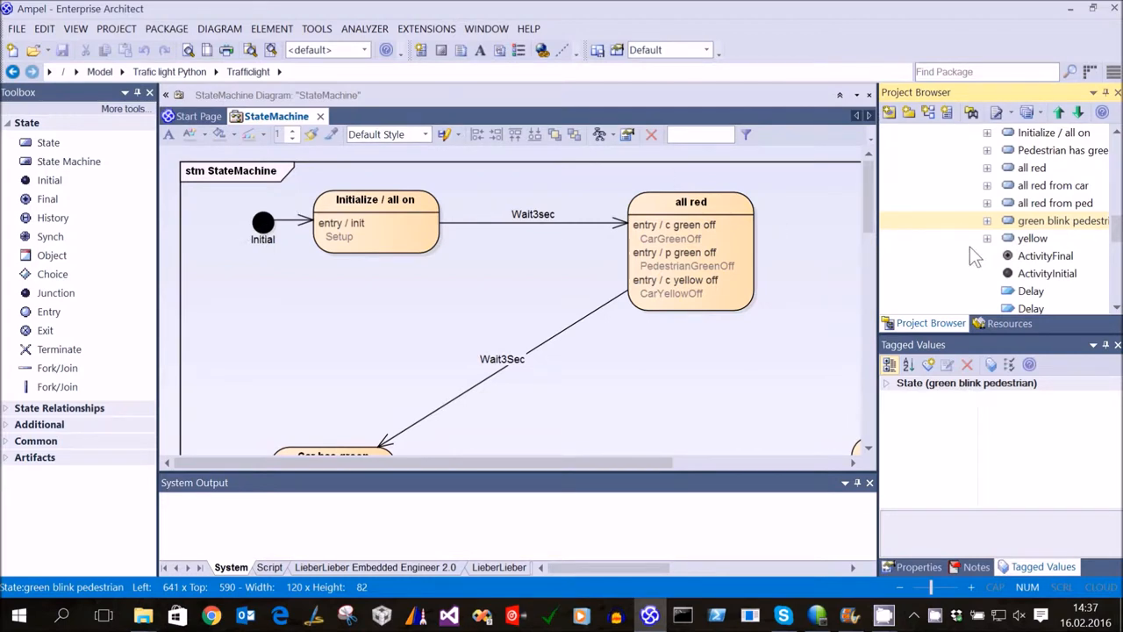
click(1053, 220)
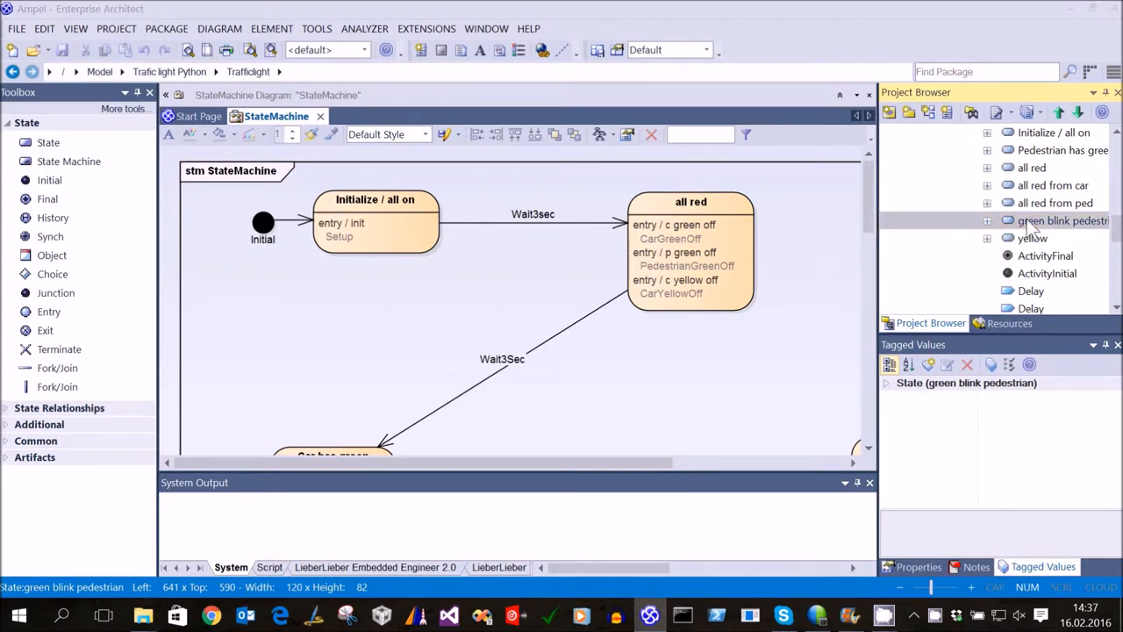
double_click(1062, 220)
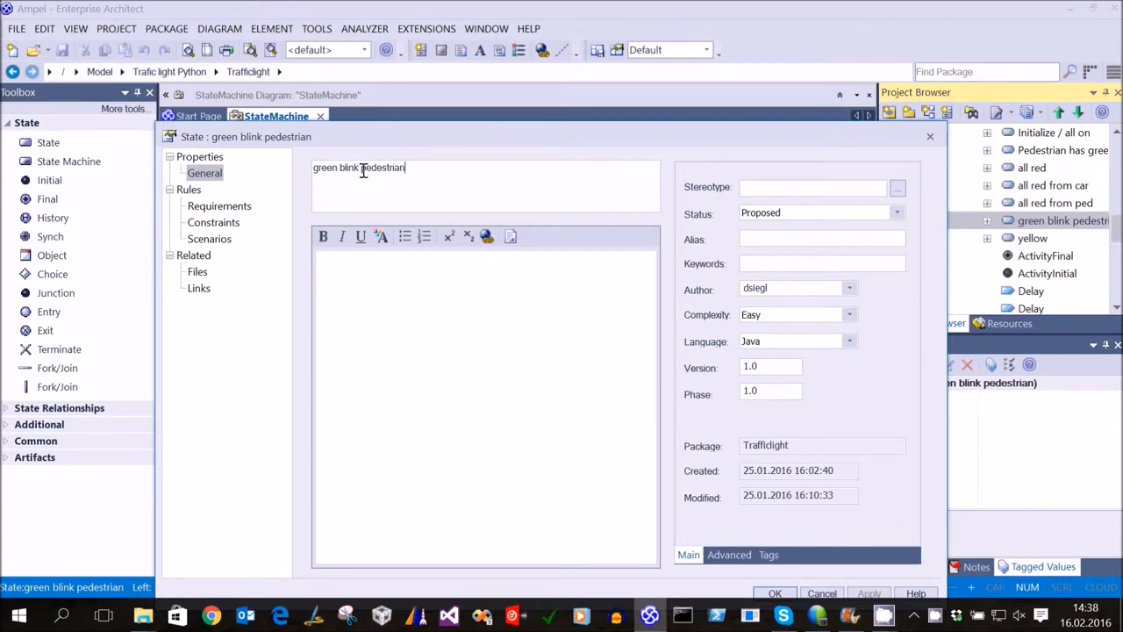
double_click(390, 168)
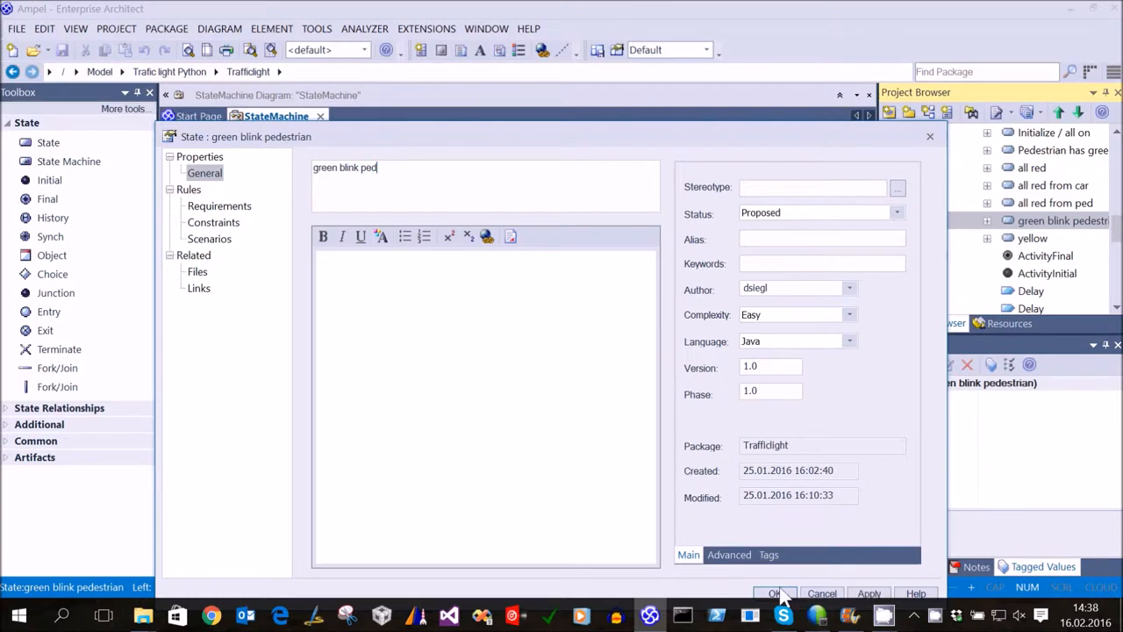
click(775, 593)
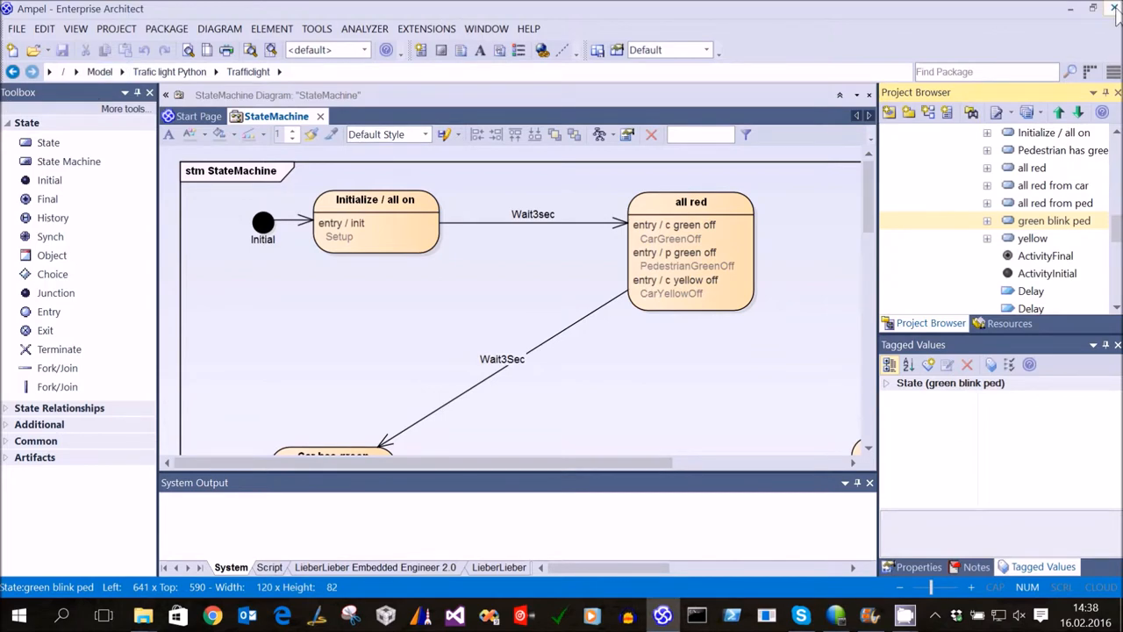
Commit Ampel.EAP with message '* renamed State', which fails as out of date.
right_click(415, 223)
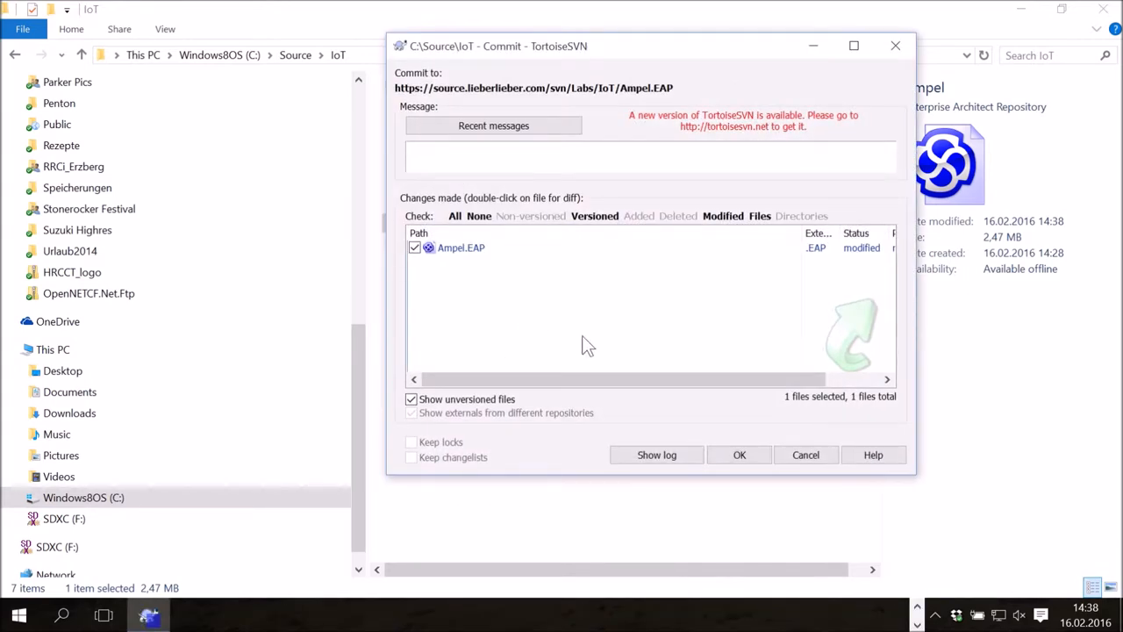
text(renamed State)
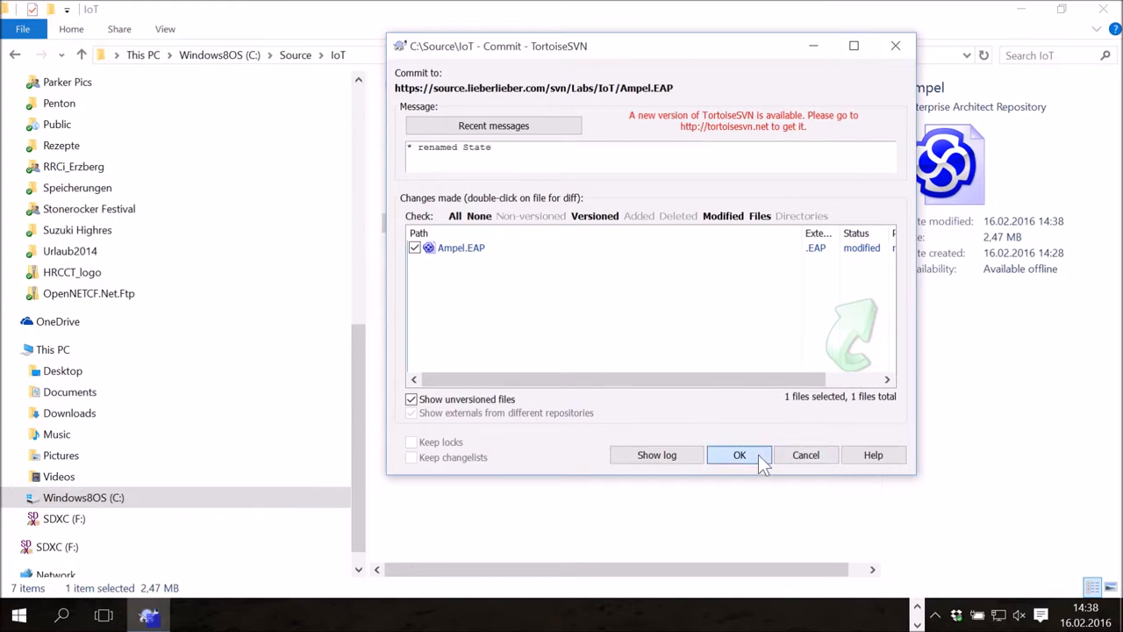
click(739, 455)
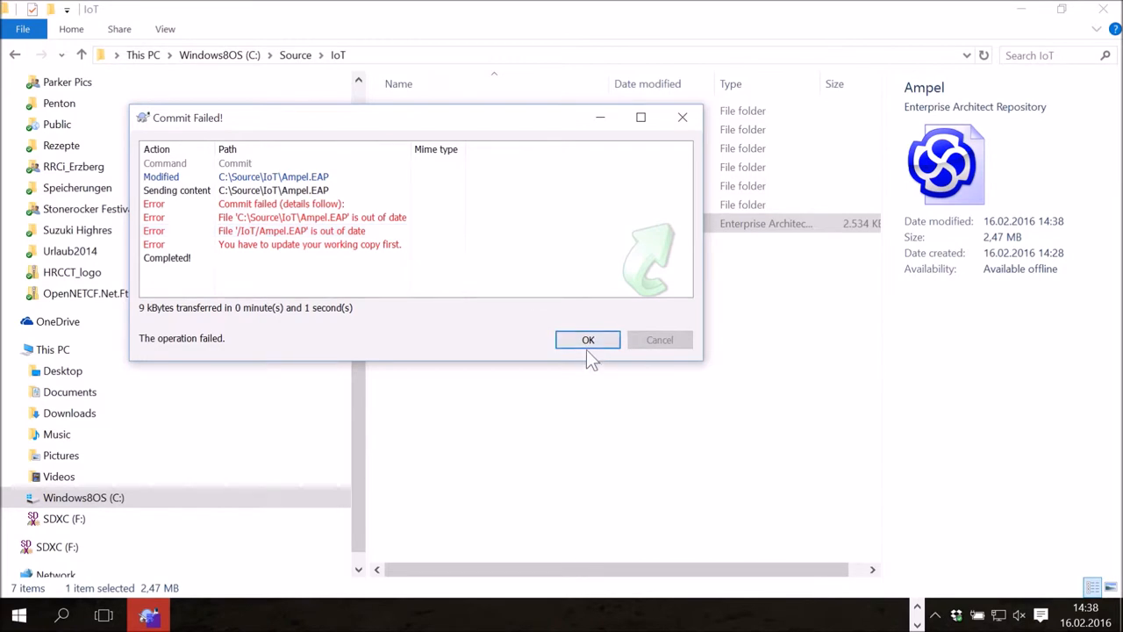
Dismiss the Commit Failed report for Ampel.EAP.
click(588, 340)
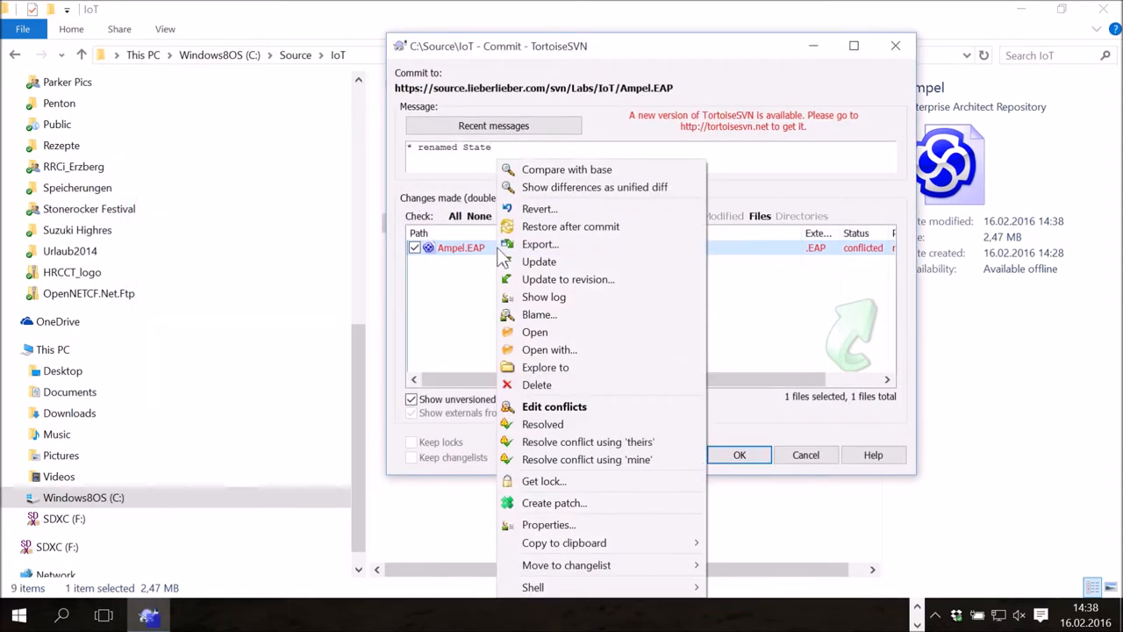
mouse_move(578, 385)
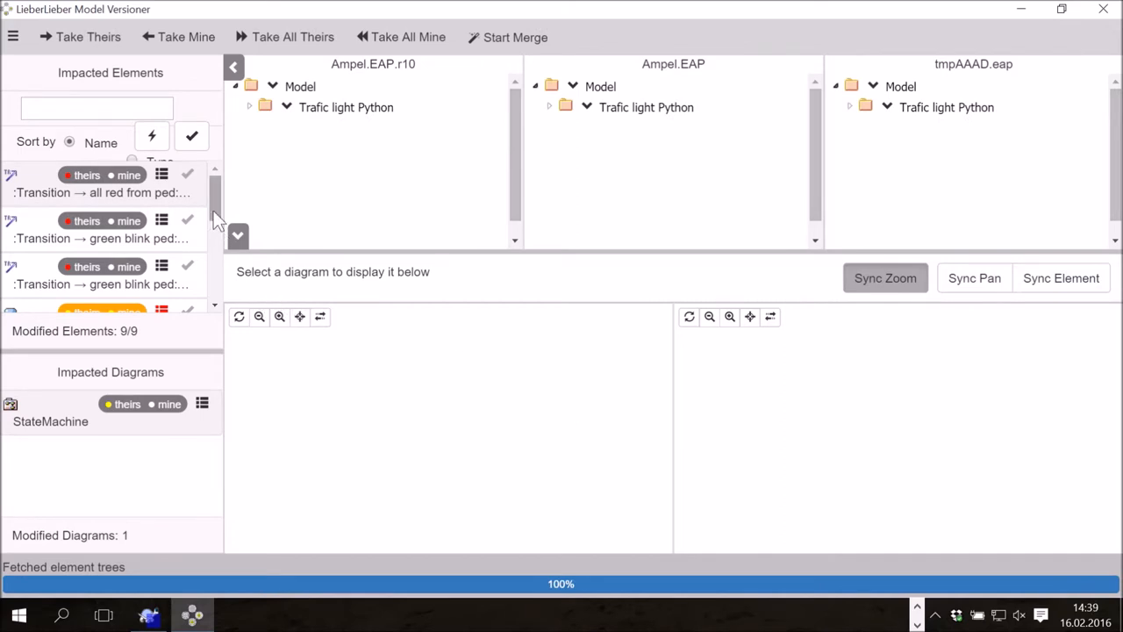
Scroll the Impacted Elements list to find the 'first state' element.
scroll(down, 3)
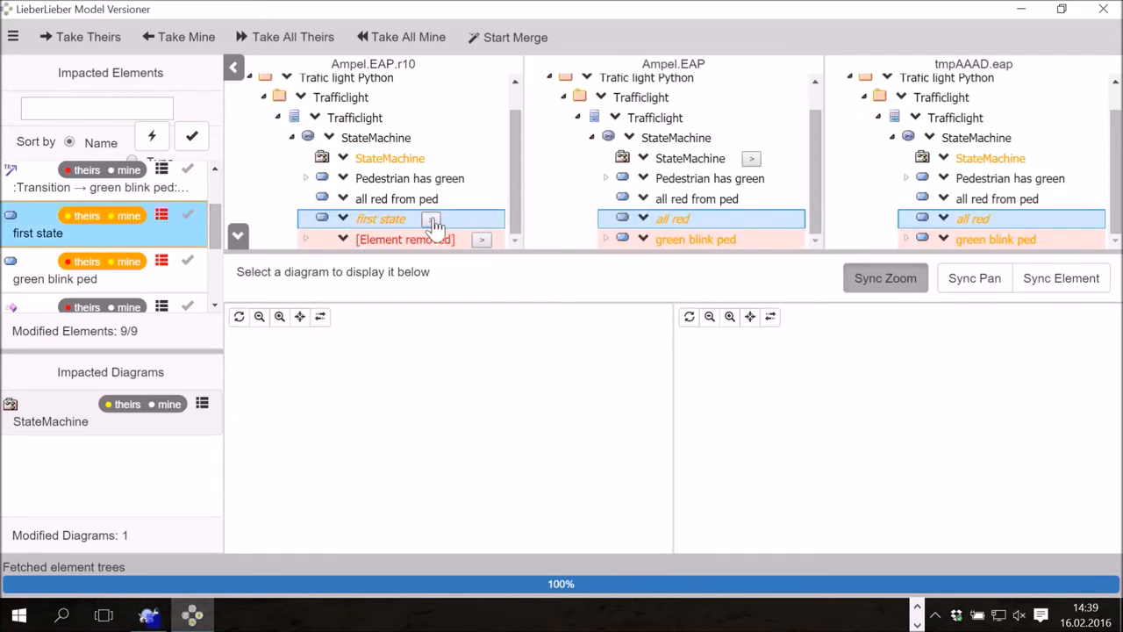
mouse_move(790, 229)
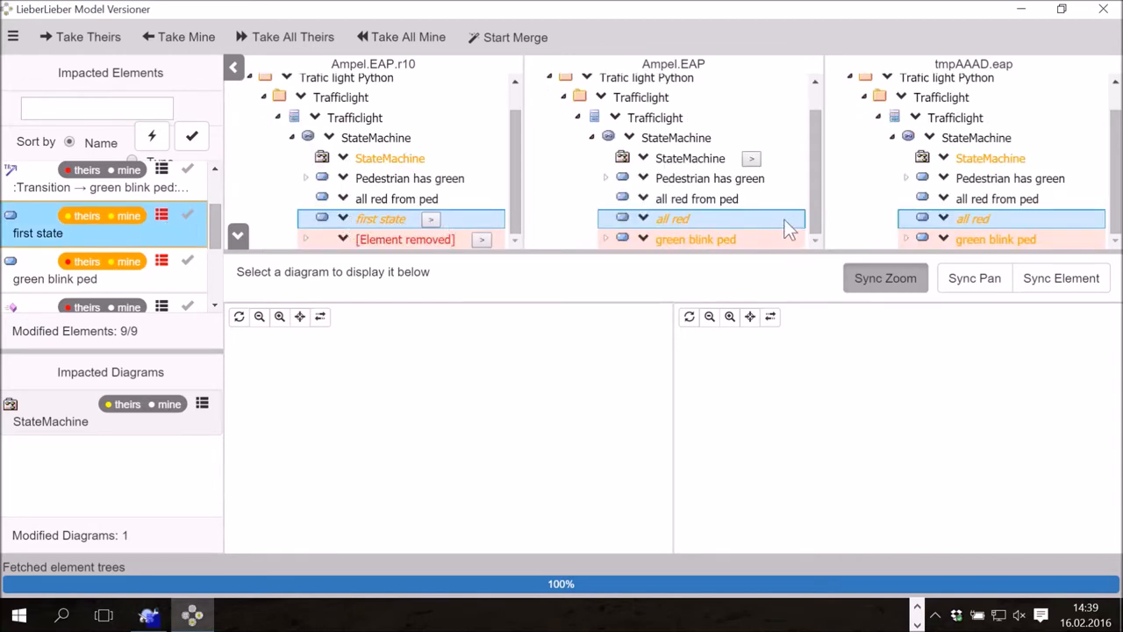
mouse_move(579, 230)
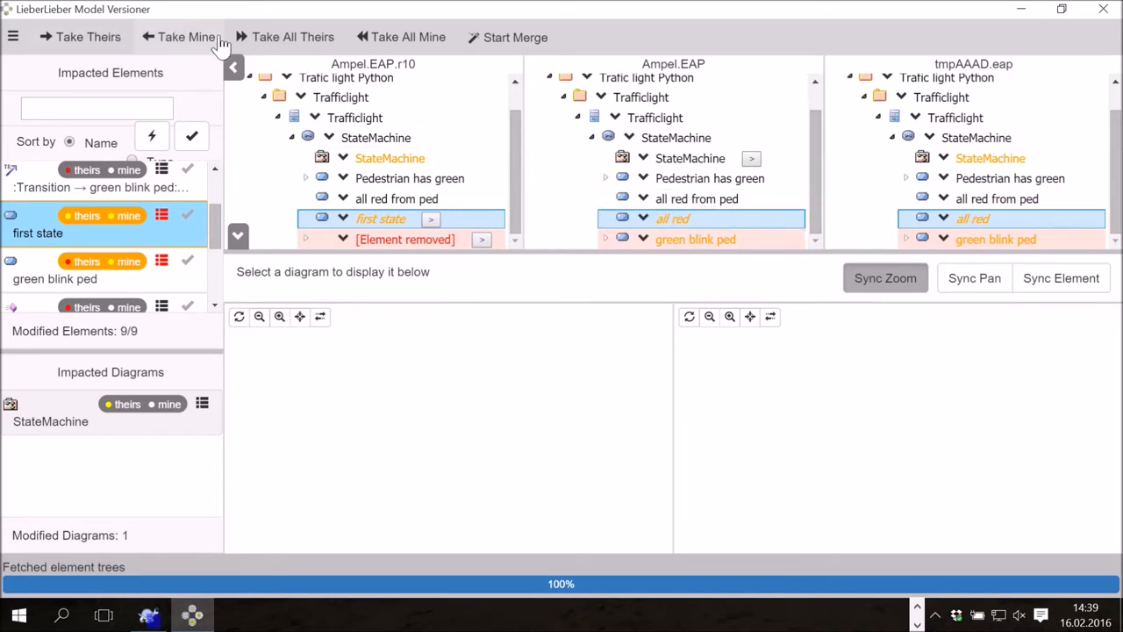
mouse_move(293, 36)
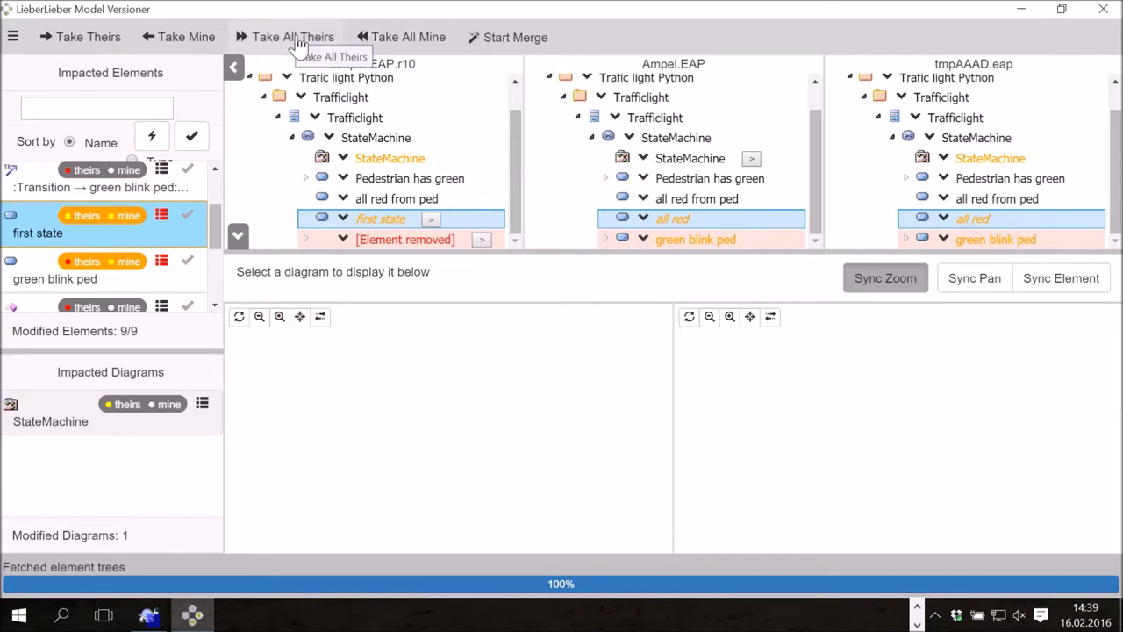
mouse_move(408, 37)
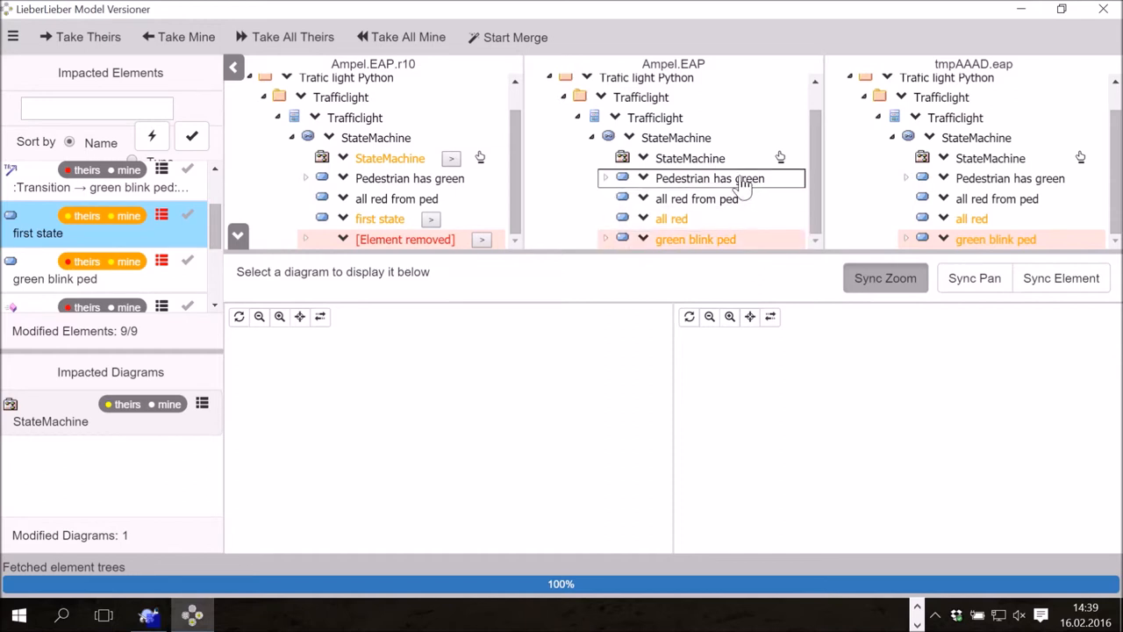
Compare the StateMachine diagram versions, then merge the Ampel.EAP model.
click(690, 158)
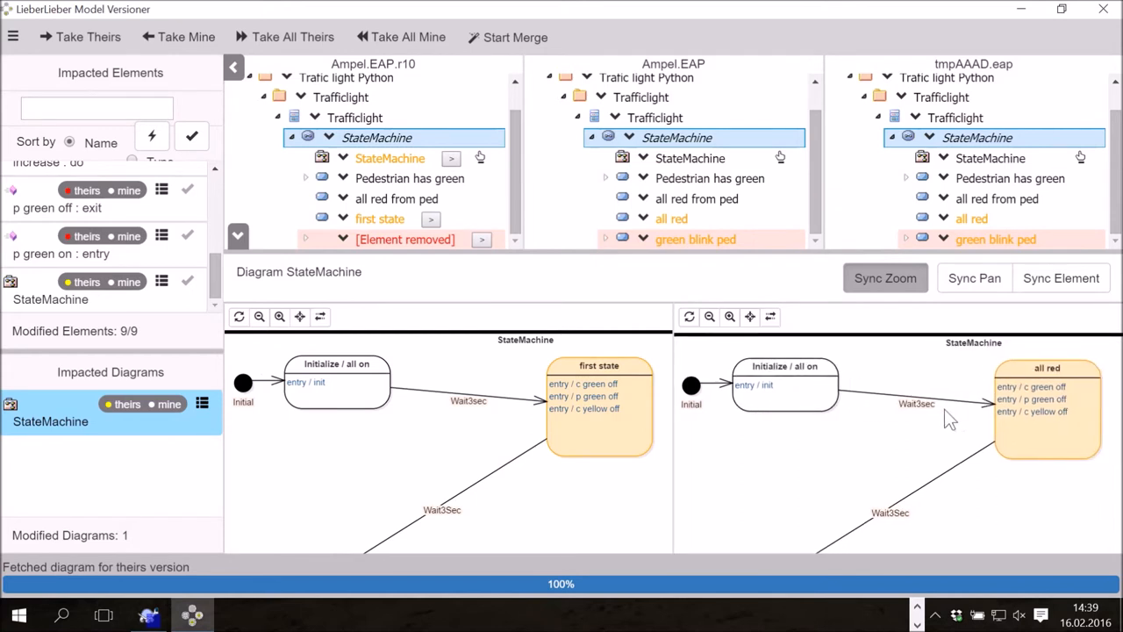
mouse_move(494, 48)
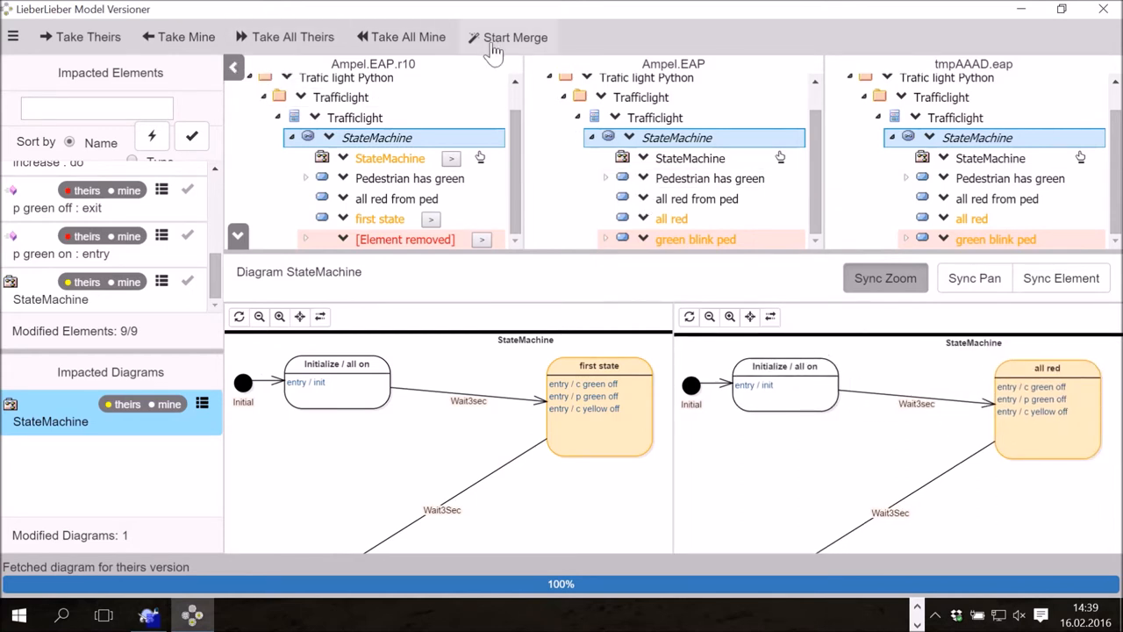
click(515, 37)
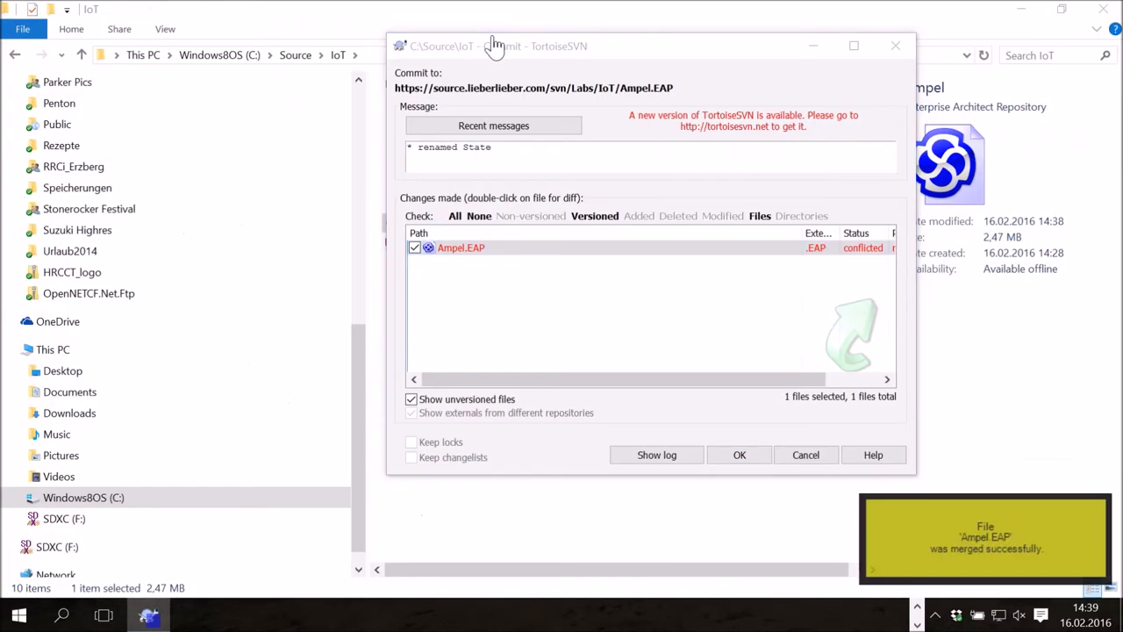
Mark Ampel.EAP resolved and commit it, reaching revision 11.
click(461, 248)
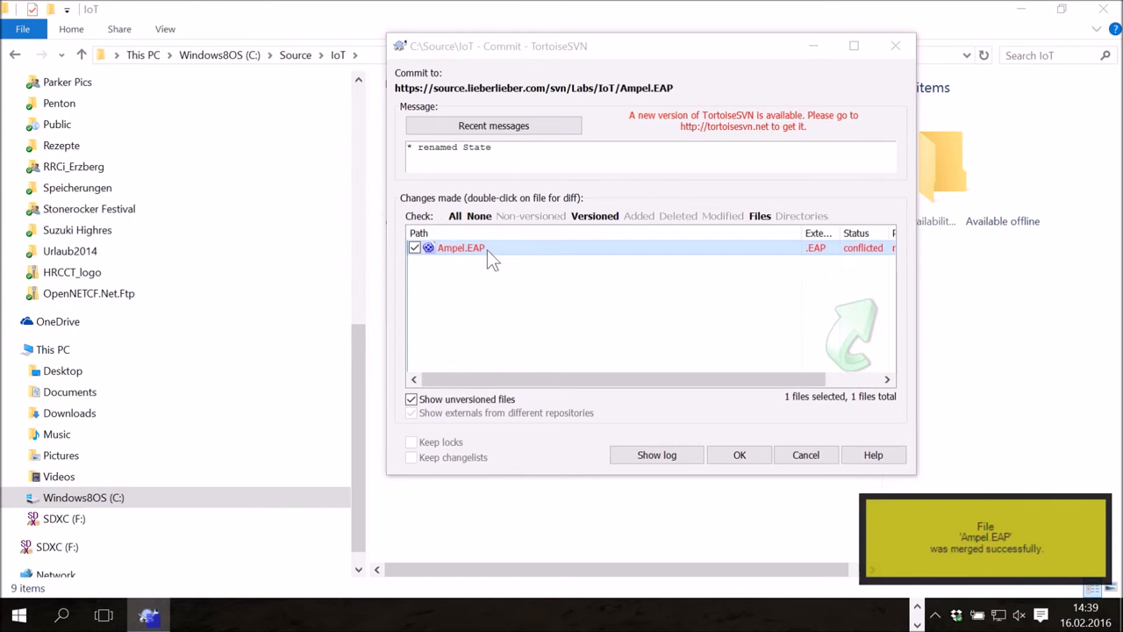
right_click(461, 248)
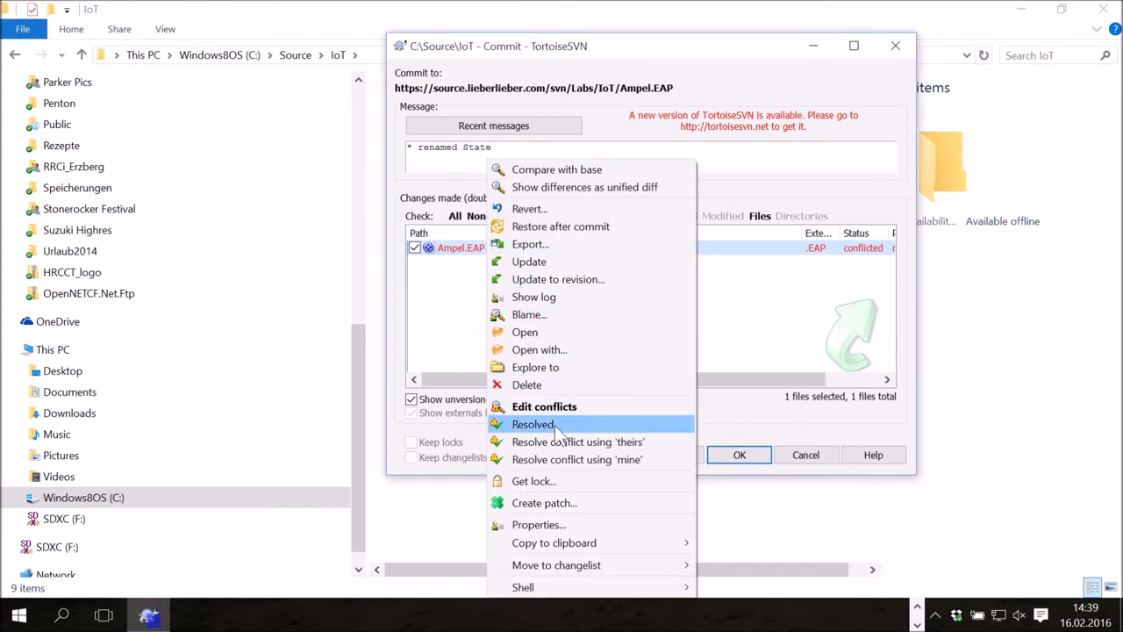
click(533, 424)
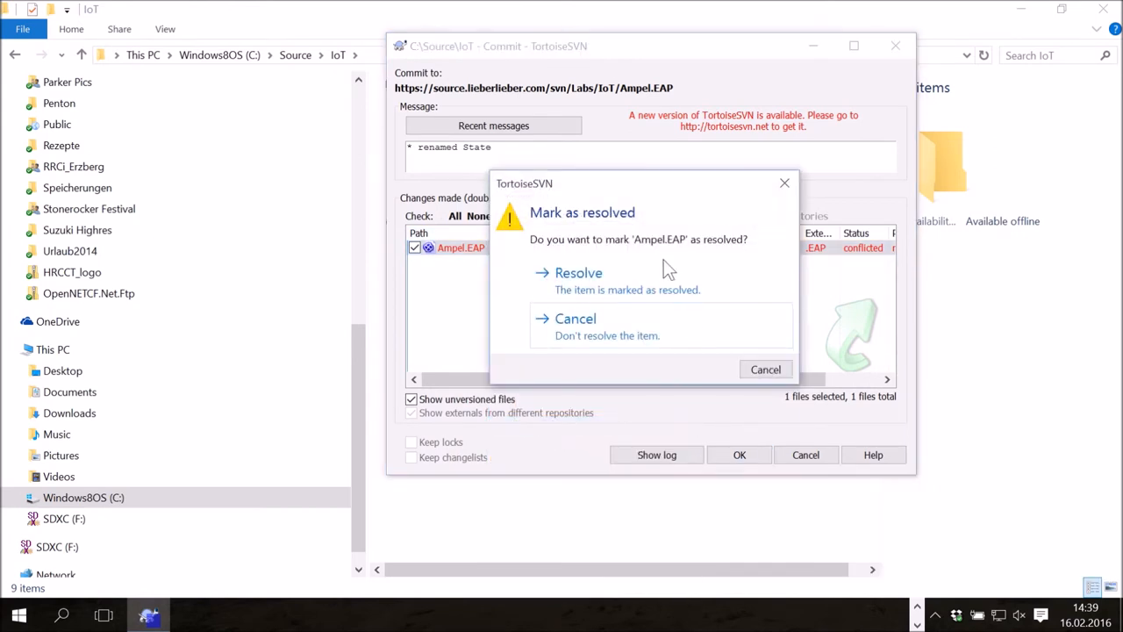
click(579, 272)
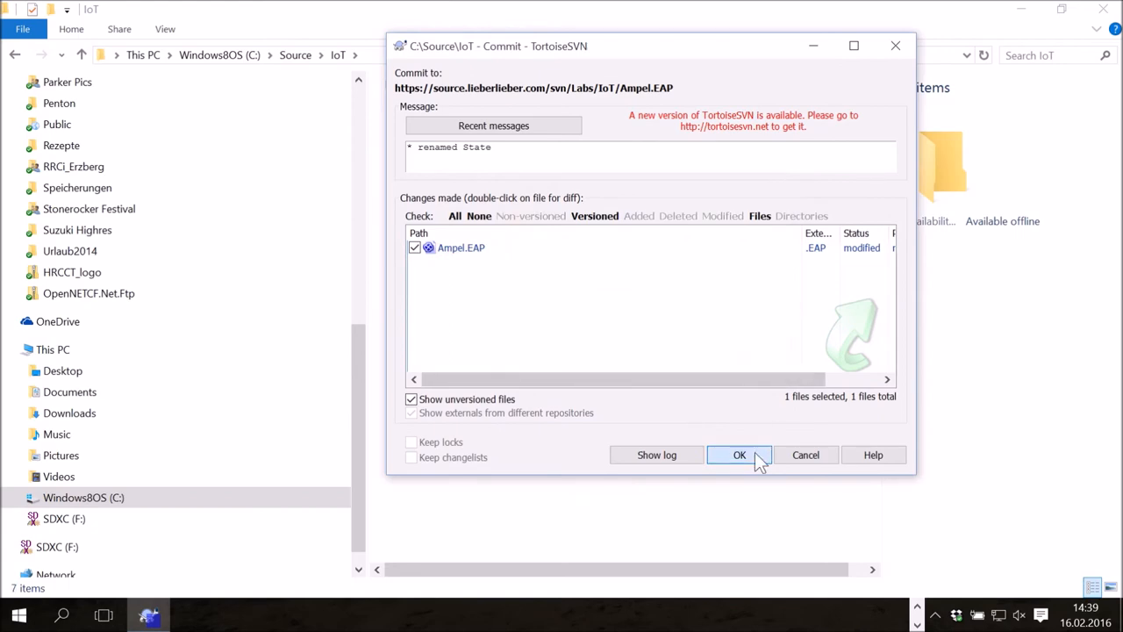
click(739, 455)
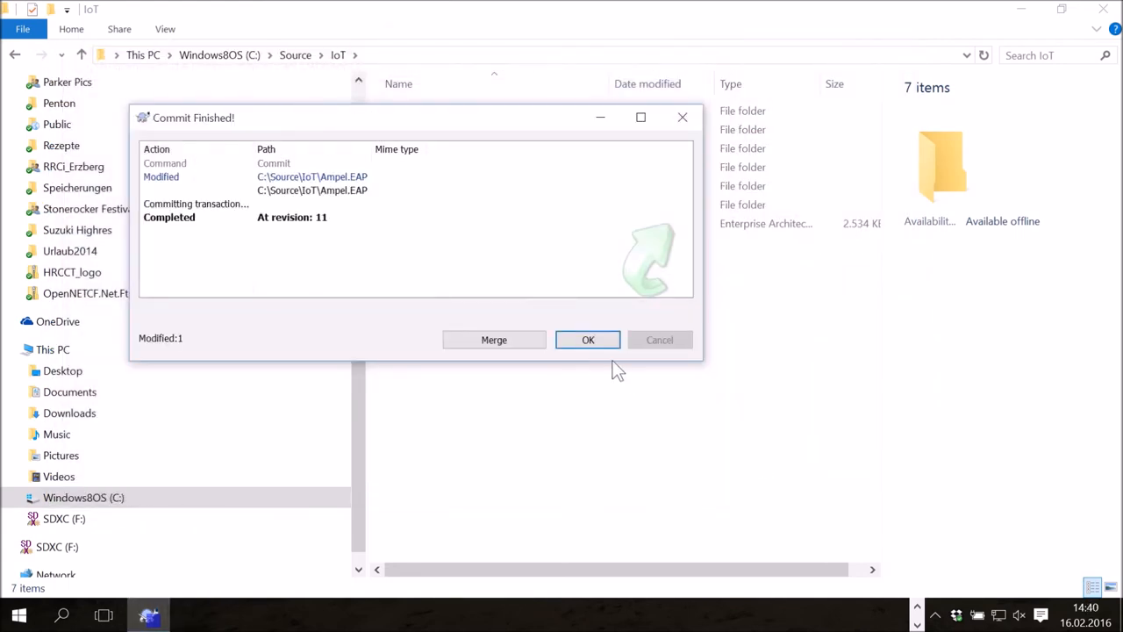